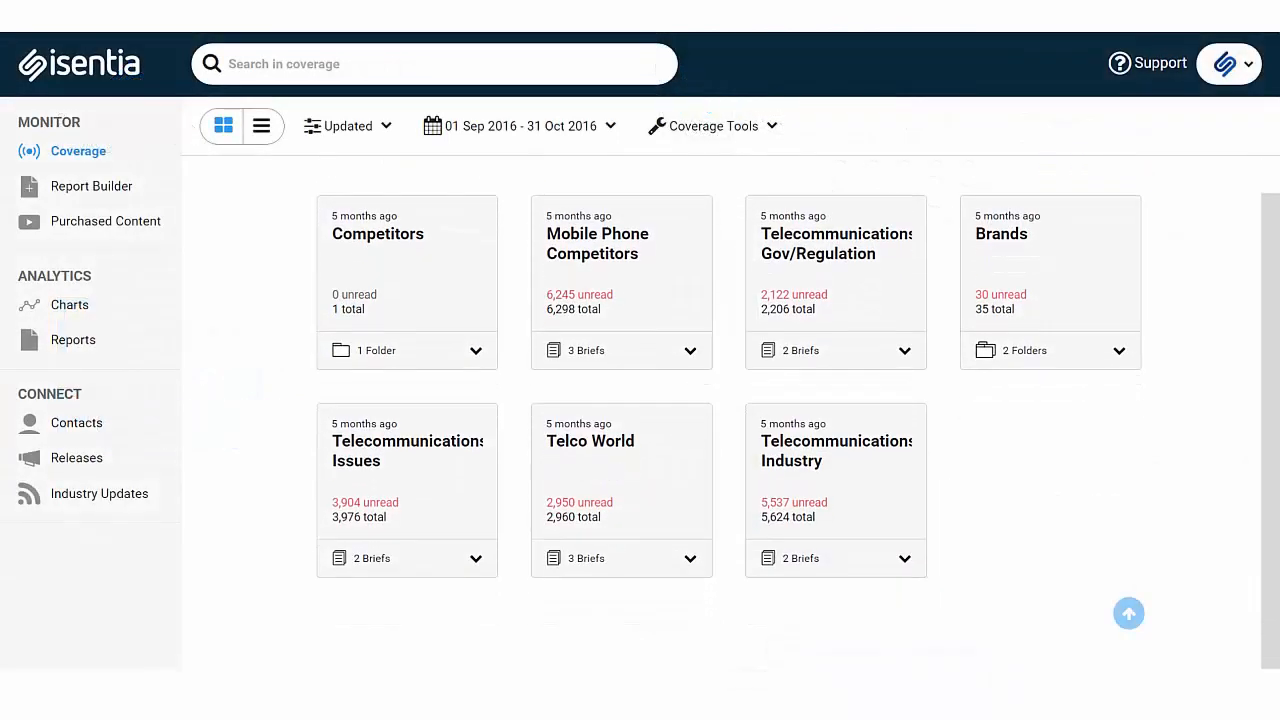
Step: Start a new personal folder under Brands, checking its sharing options without changing them
{"action": "scroll", "scroll_direction": "down", "scroll_amount": 3}
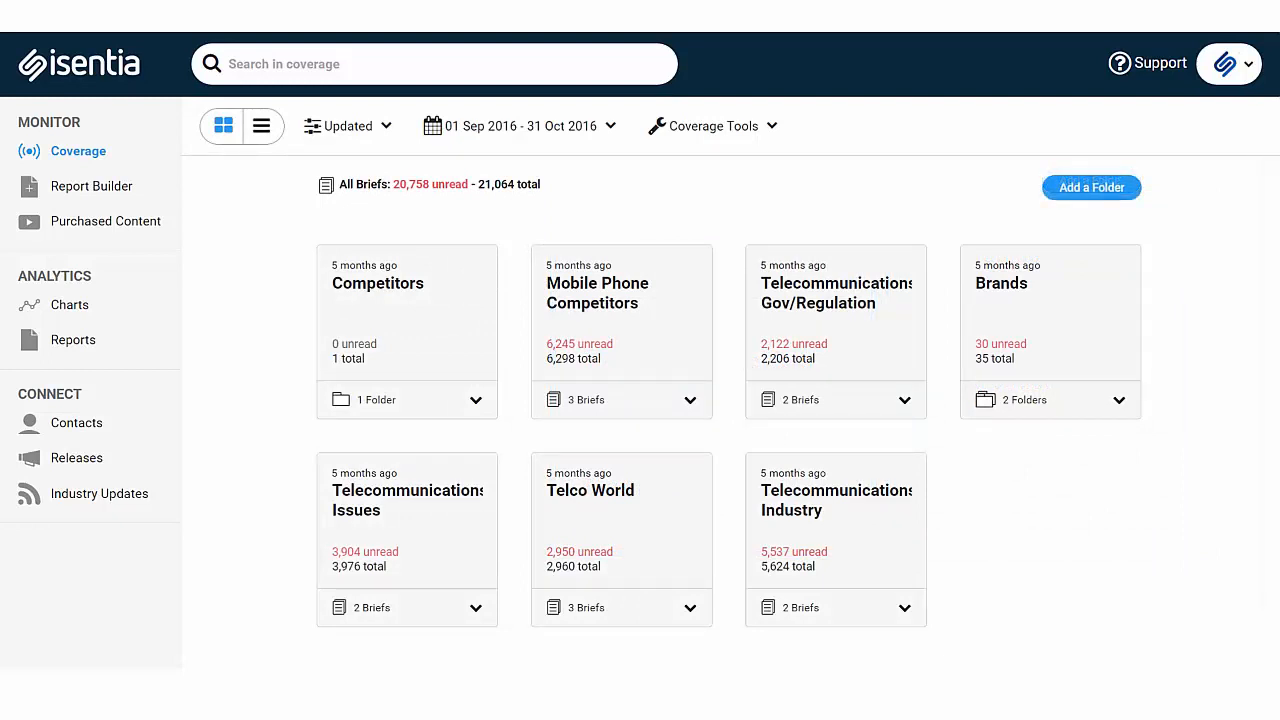
{"action": "mouse_move", "coordinate": [240, 600]}
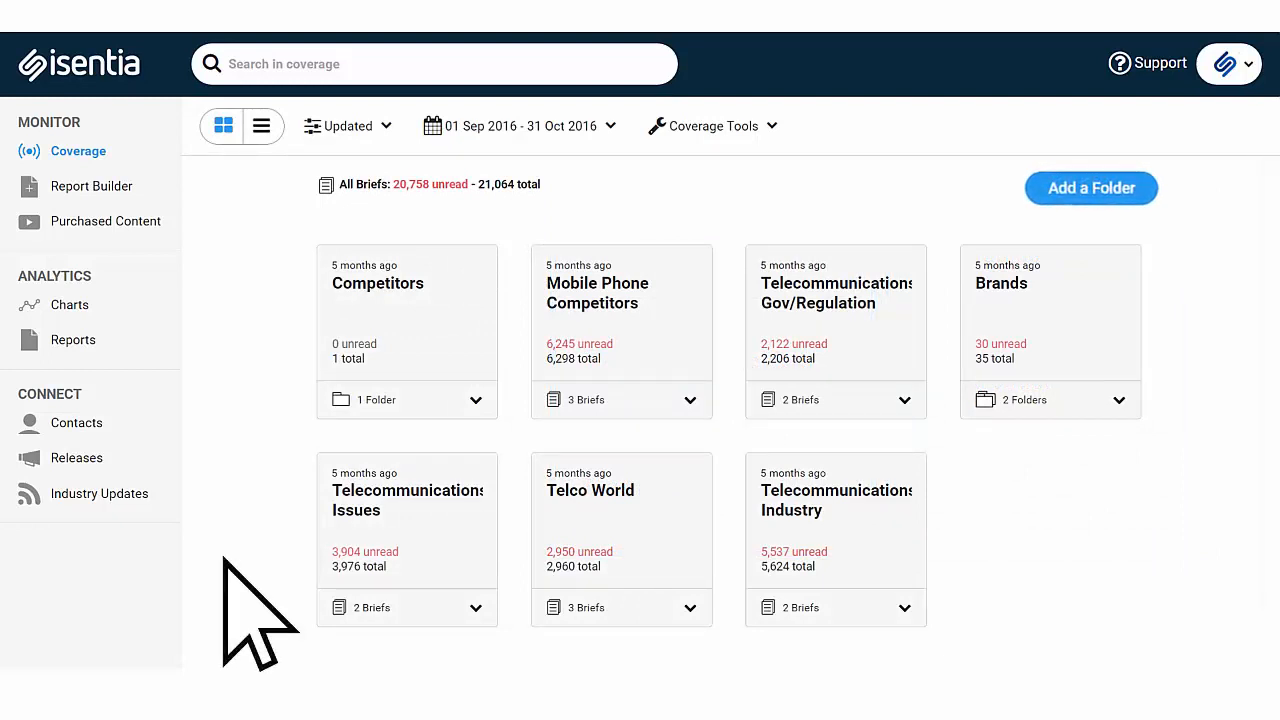
{"action": "mouse_move", "coordinate": [965, 300]}
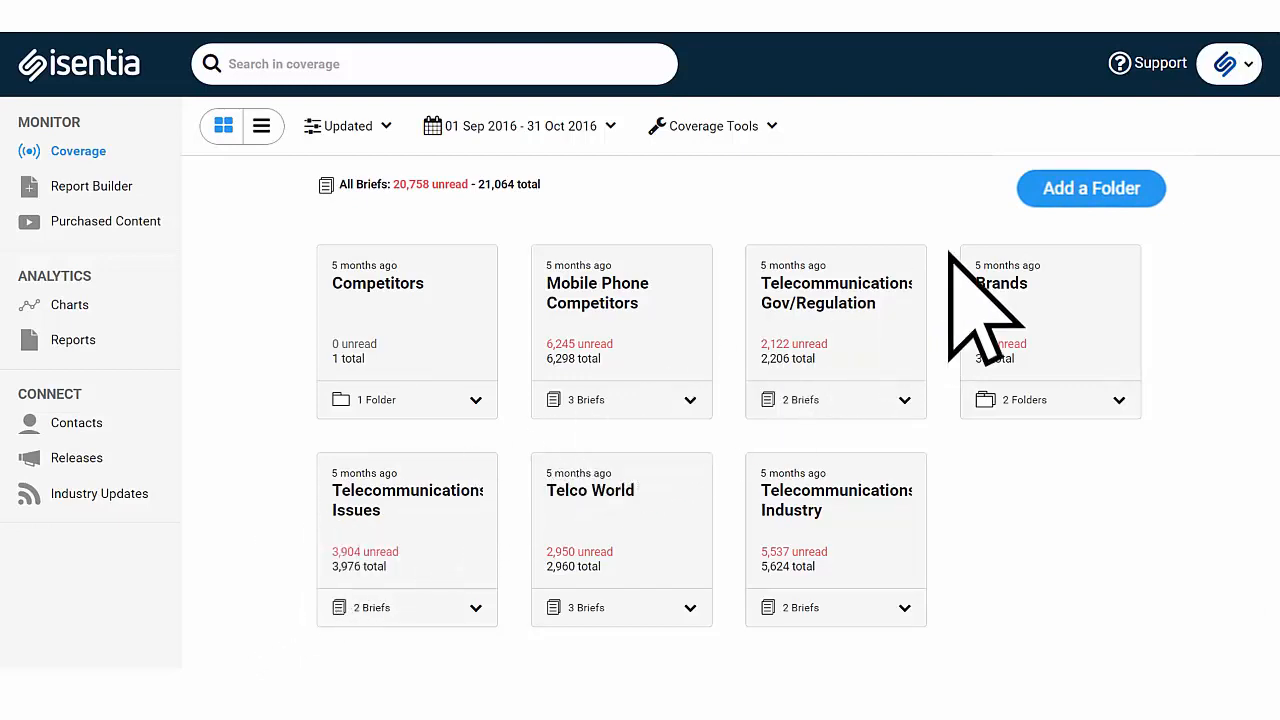
{"action": "left_click", "coordinate": [1091, 188]}
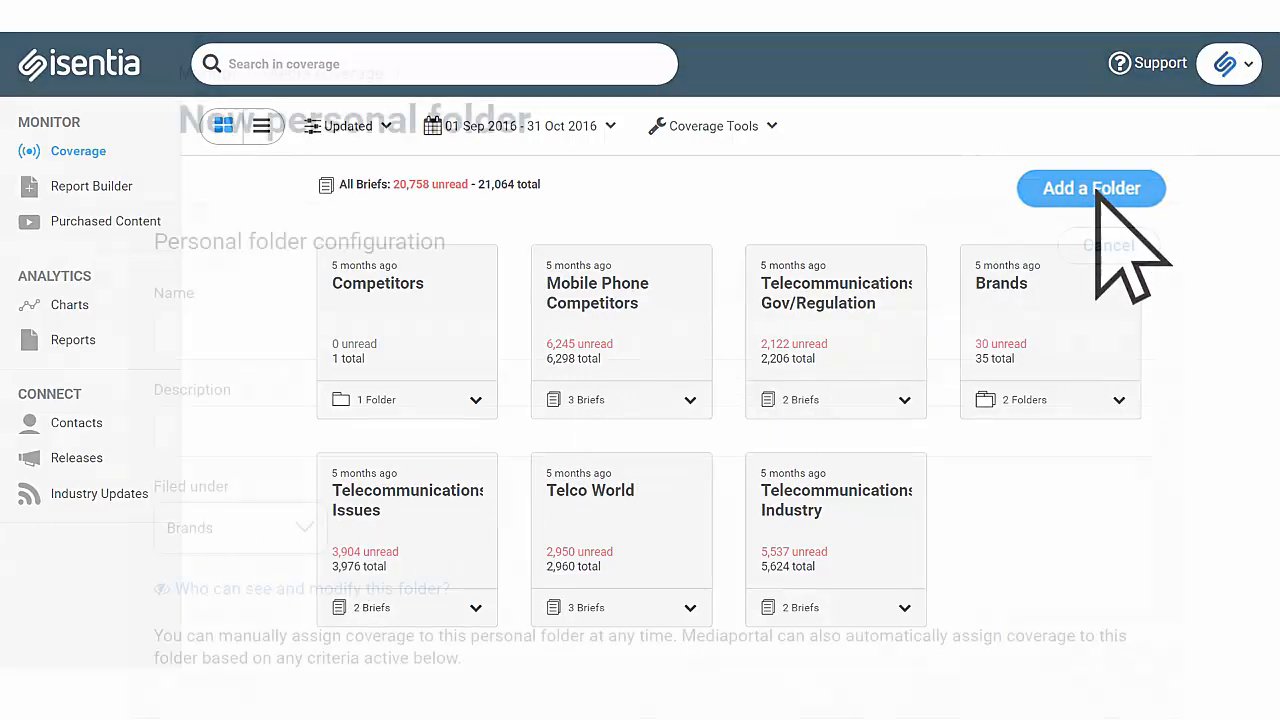
{"action": "left_click", "coordinate": [1091, 188]}
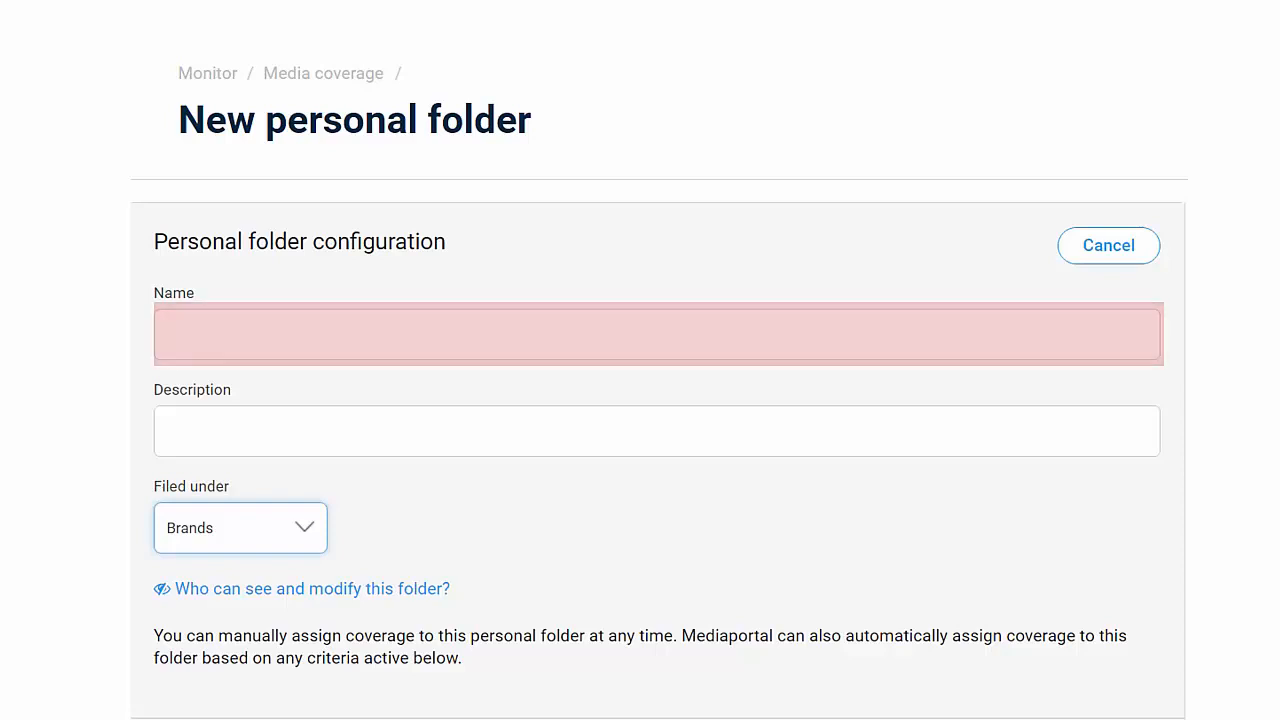
{"action": "left_click", "coordinate": [657, 441]}
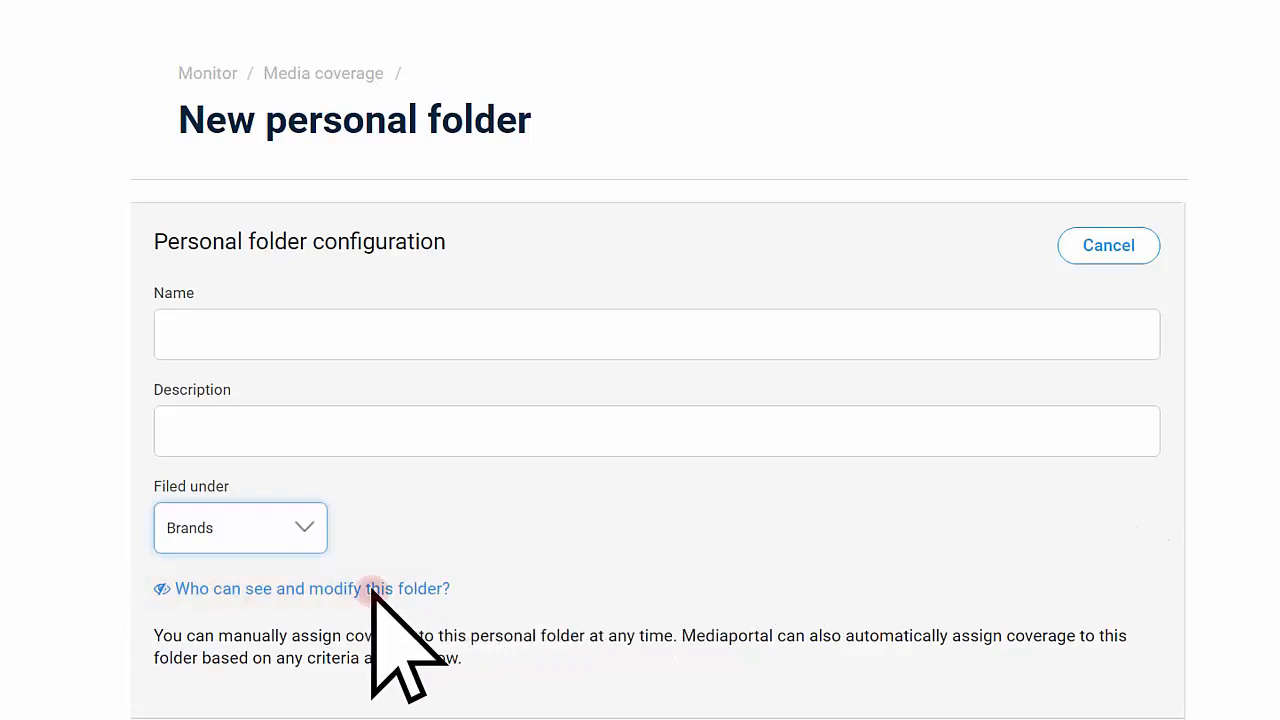
{"action": "left_click", "coordinate": [290, 589]}
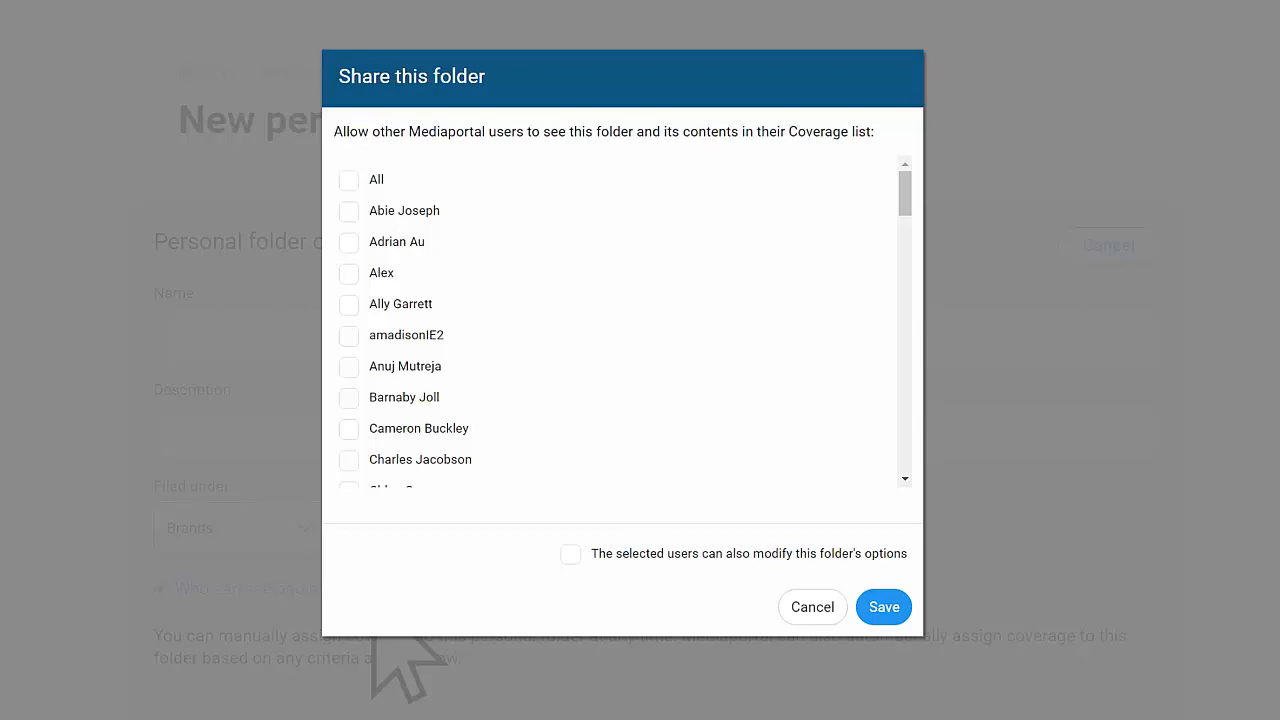
{"action": "left_click", "coordinate": [812, 607]}
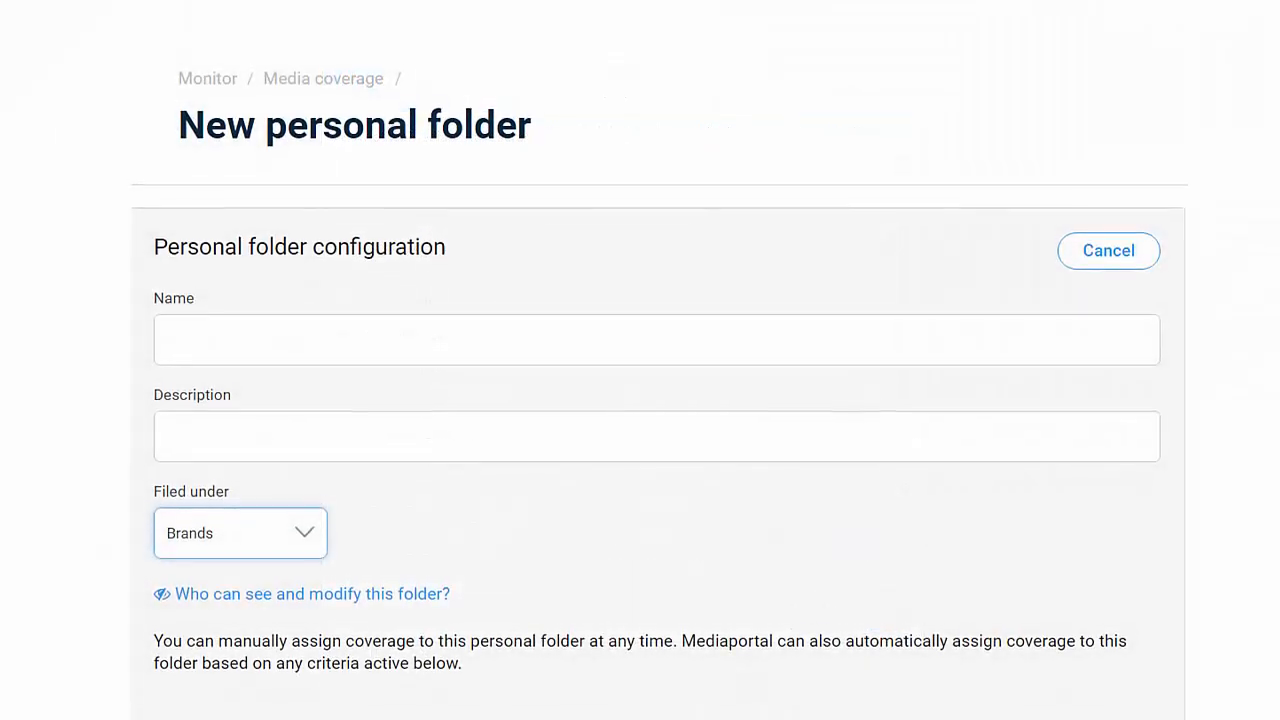
Step: Turn on the Containing keyword(s) criterion with 'John Doe' and save the folder
{"action": "scroll", "scroll_direction": "down", "scroll_amount": 3}
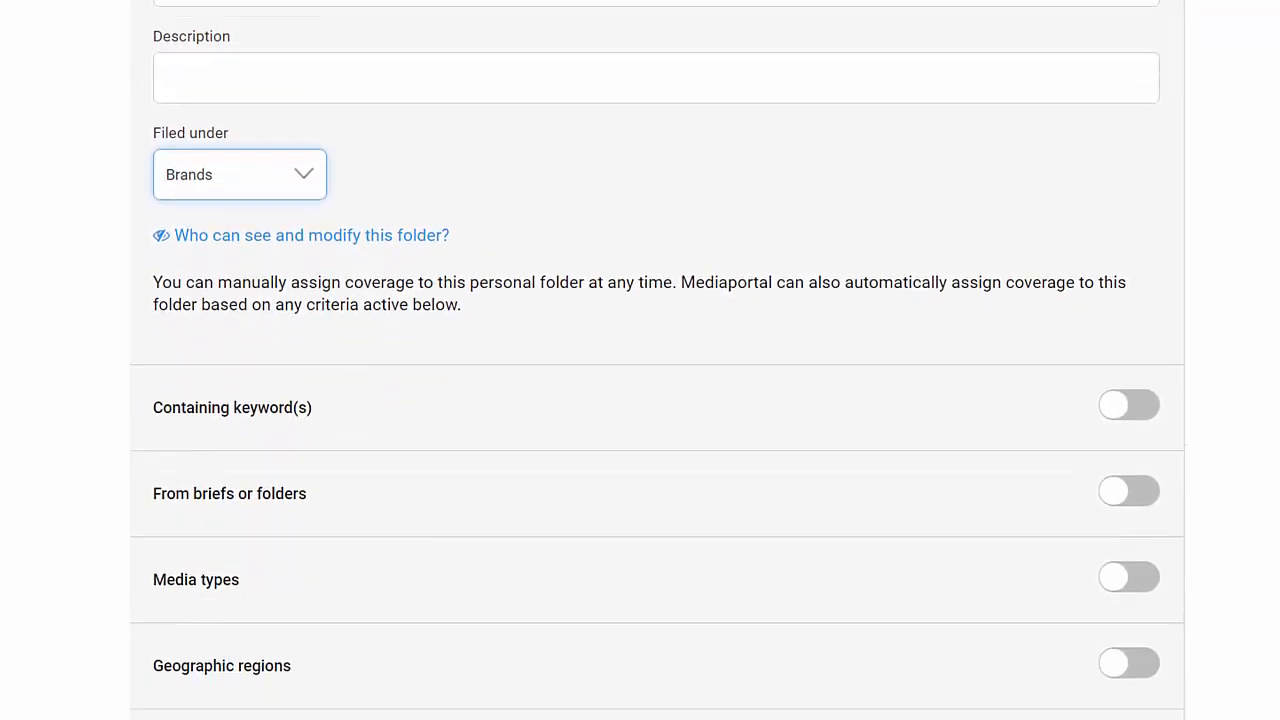
{"action": "scroll", "scroll_direction": "down", "scroll_amount": 3}
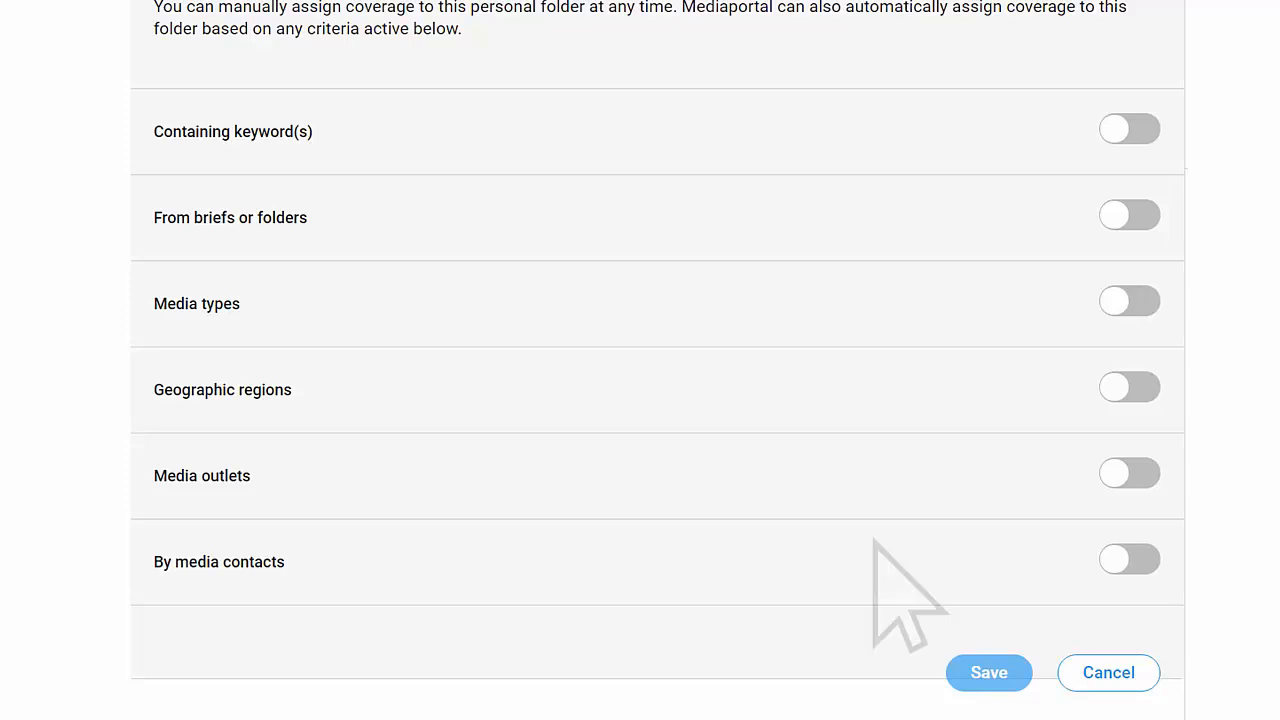
{"action": "left_click", "coordinate": [1117, 128]}
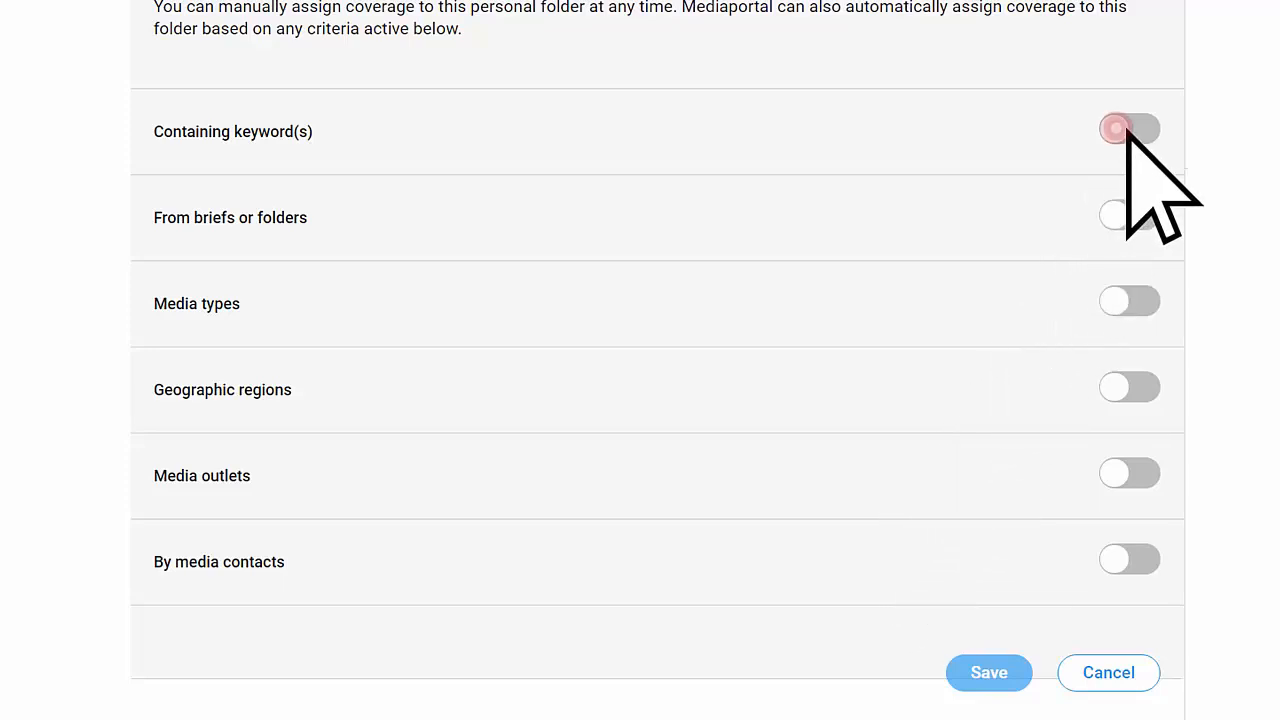
{"action": "left_click", "coordinate": [1129, 128]}
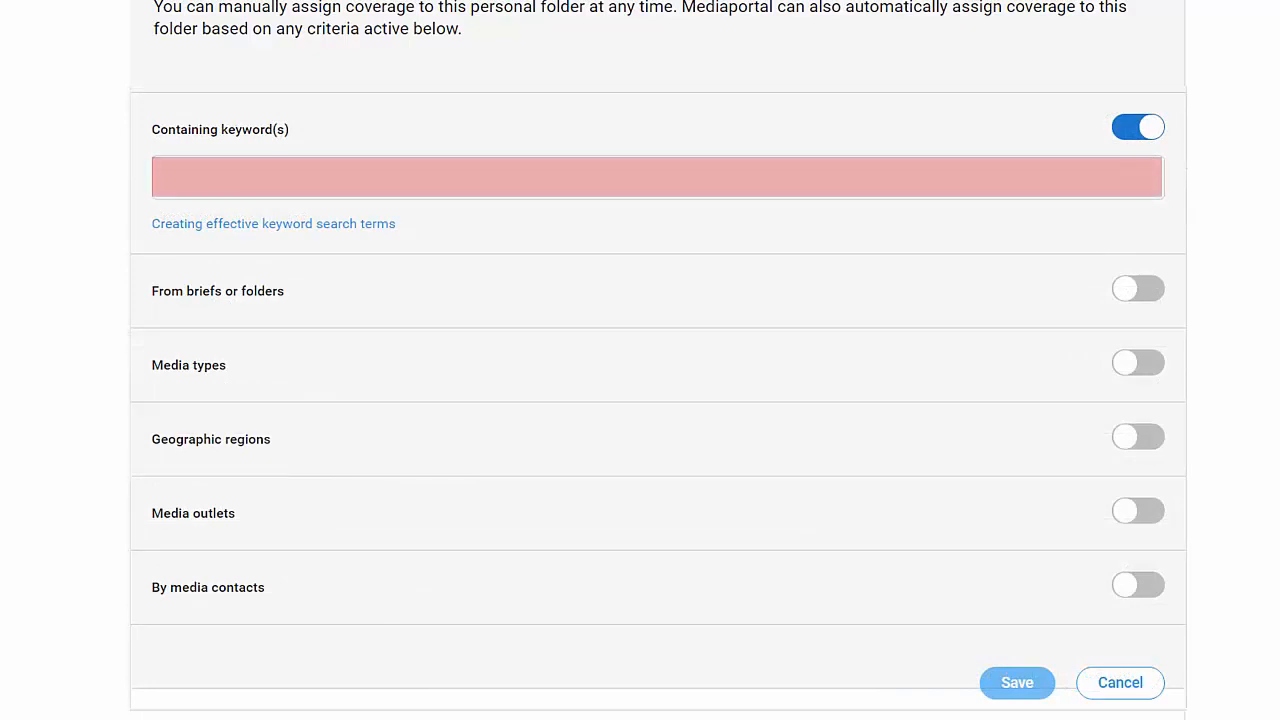
{"action": "type", "text": "John Do"}
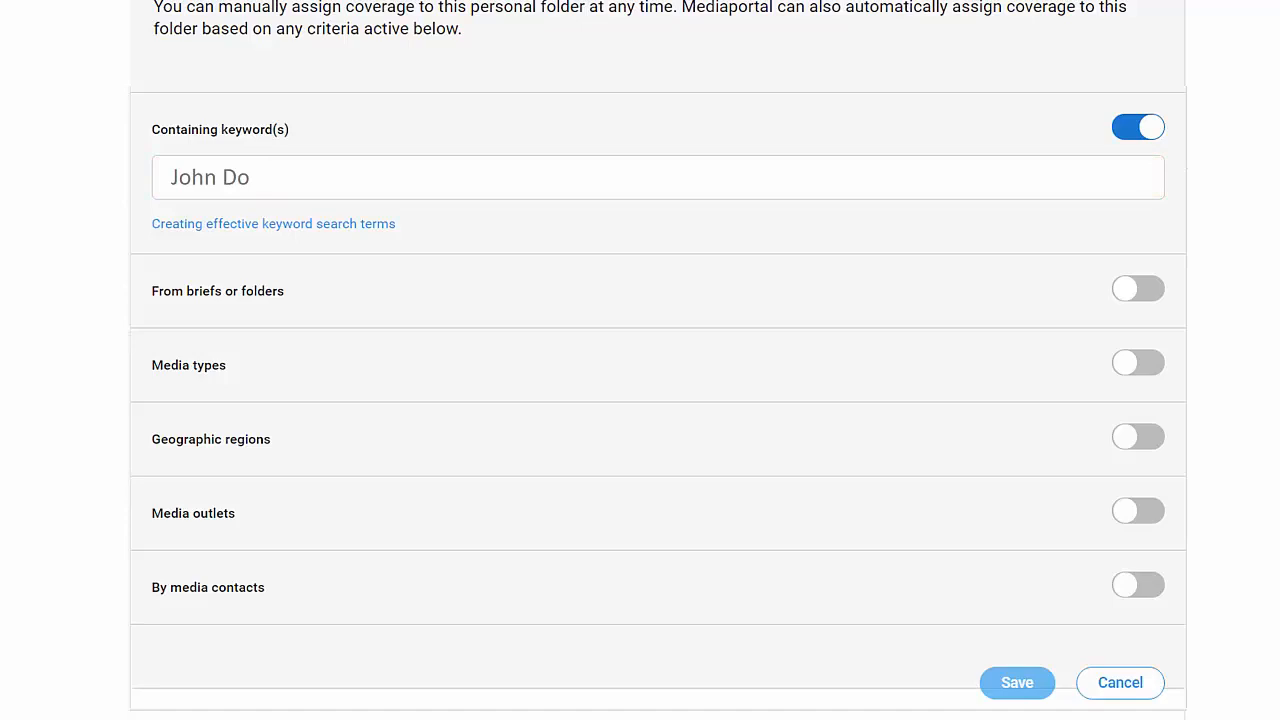
{"action": "type", "text": "e"}
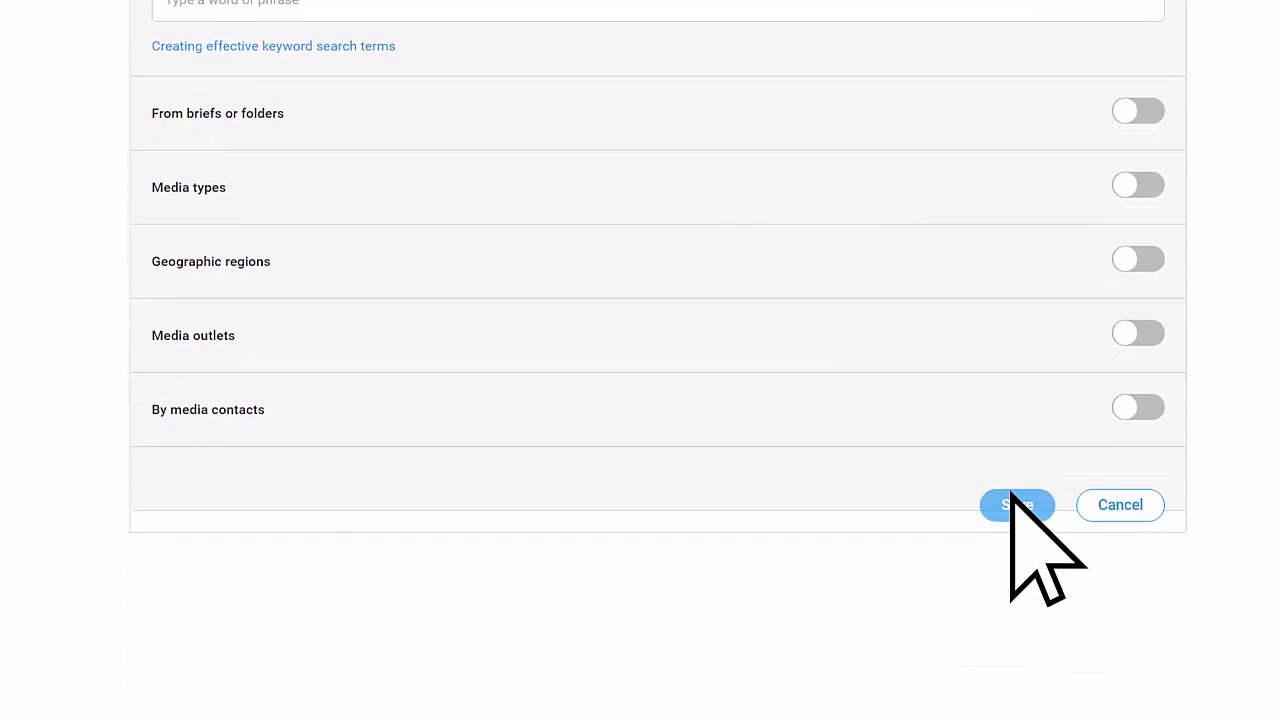
{"action": "left_click", "coordinate": [1017, 505]}
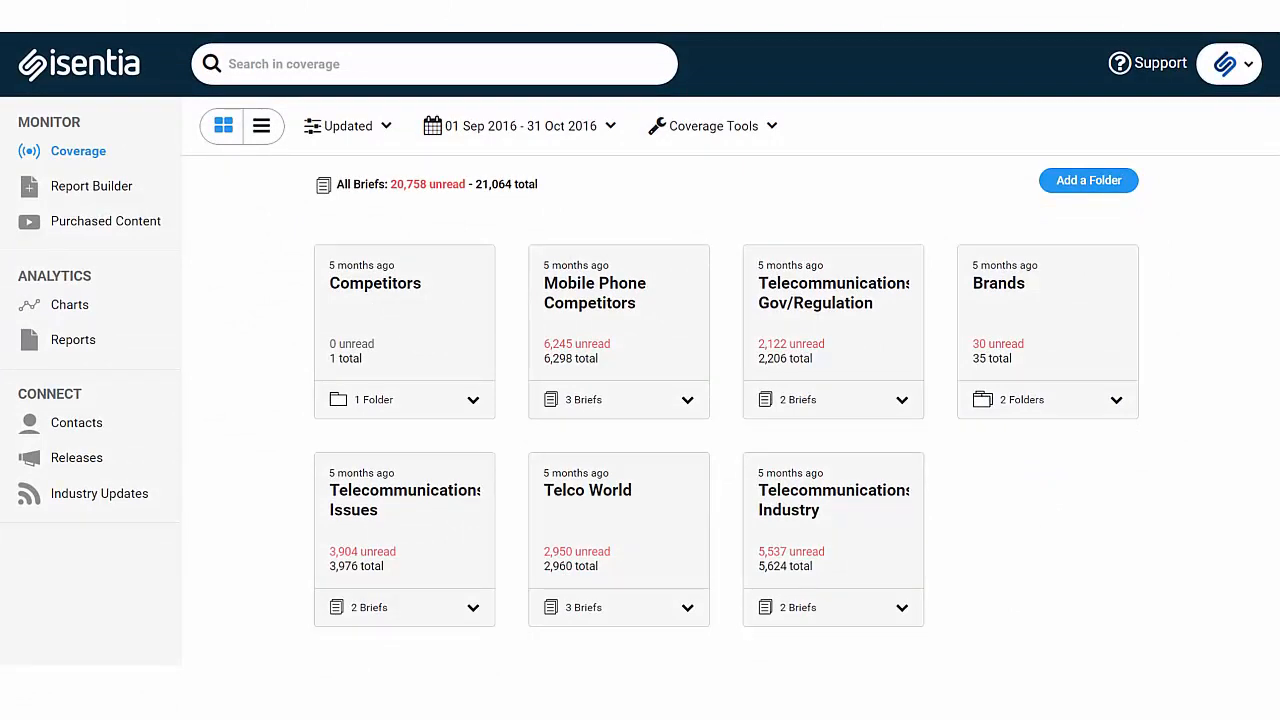
Step: Open the Mobile Campaign folder's September 2016 coverage list
{"action": "left_click", "coordinate": [434, 64]}
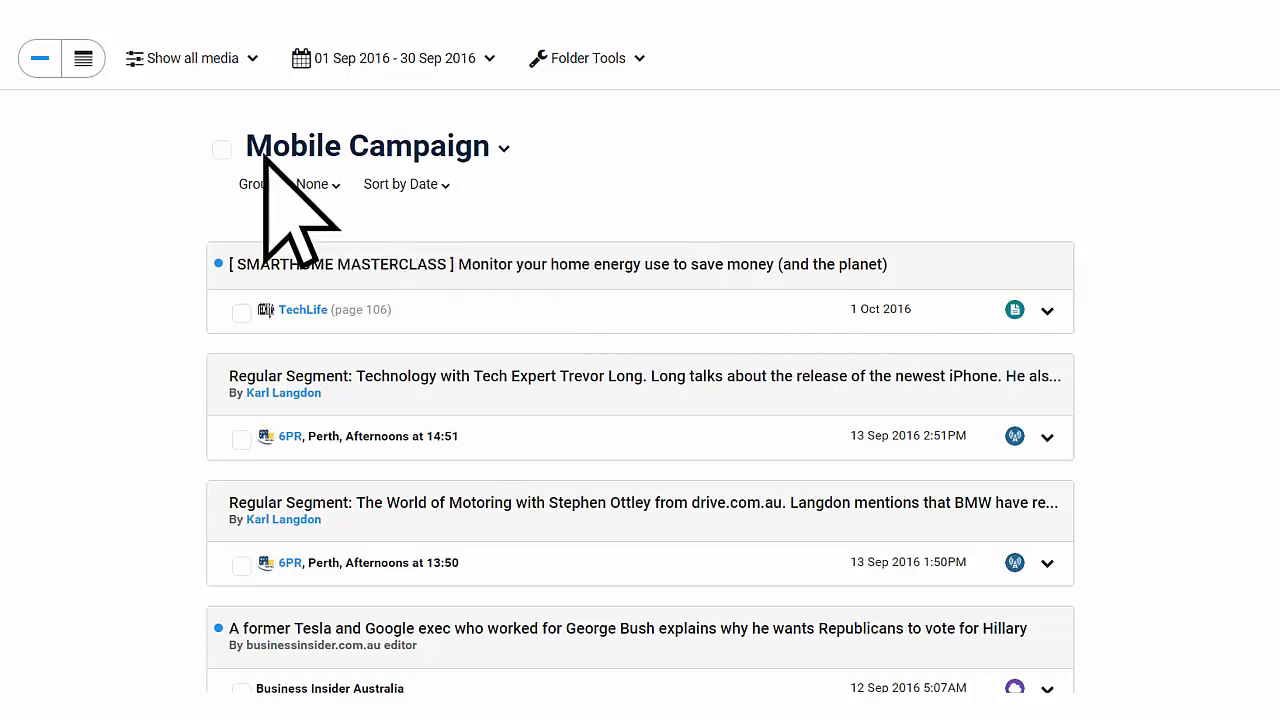
Step: Open Email Alerts for the Mobile Campaign folder from the Folder Tools menu
{"action": "left_click", "coordinate": [221, 149]}
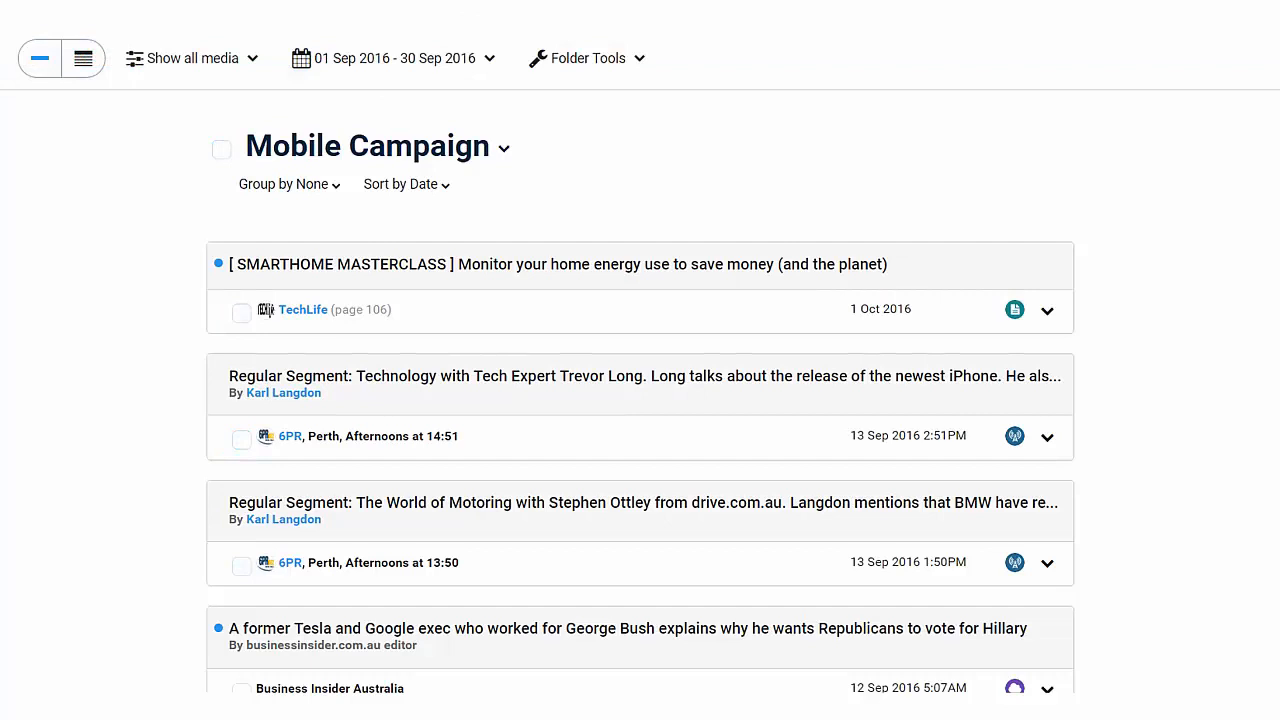
{"action": "mouse_move", "coordinate": [475, 170]}
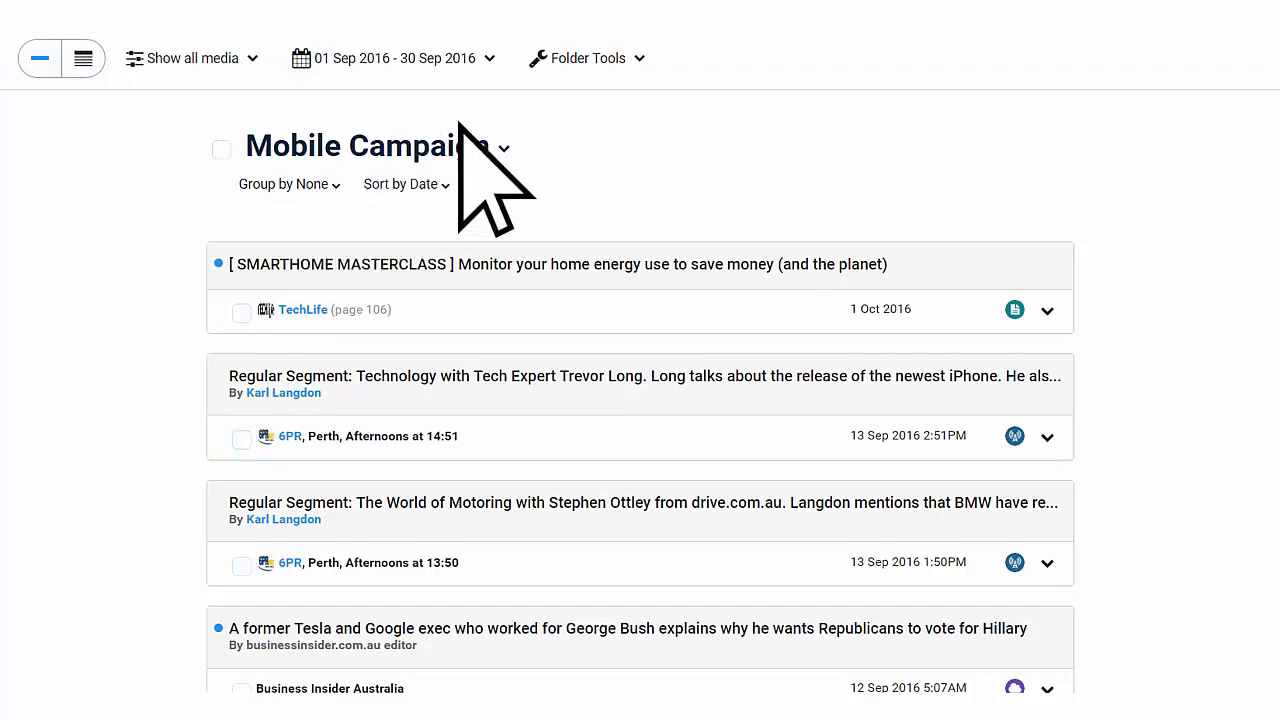
{"action": "mouse_move", "coordinate": [660, 90]}
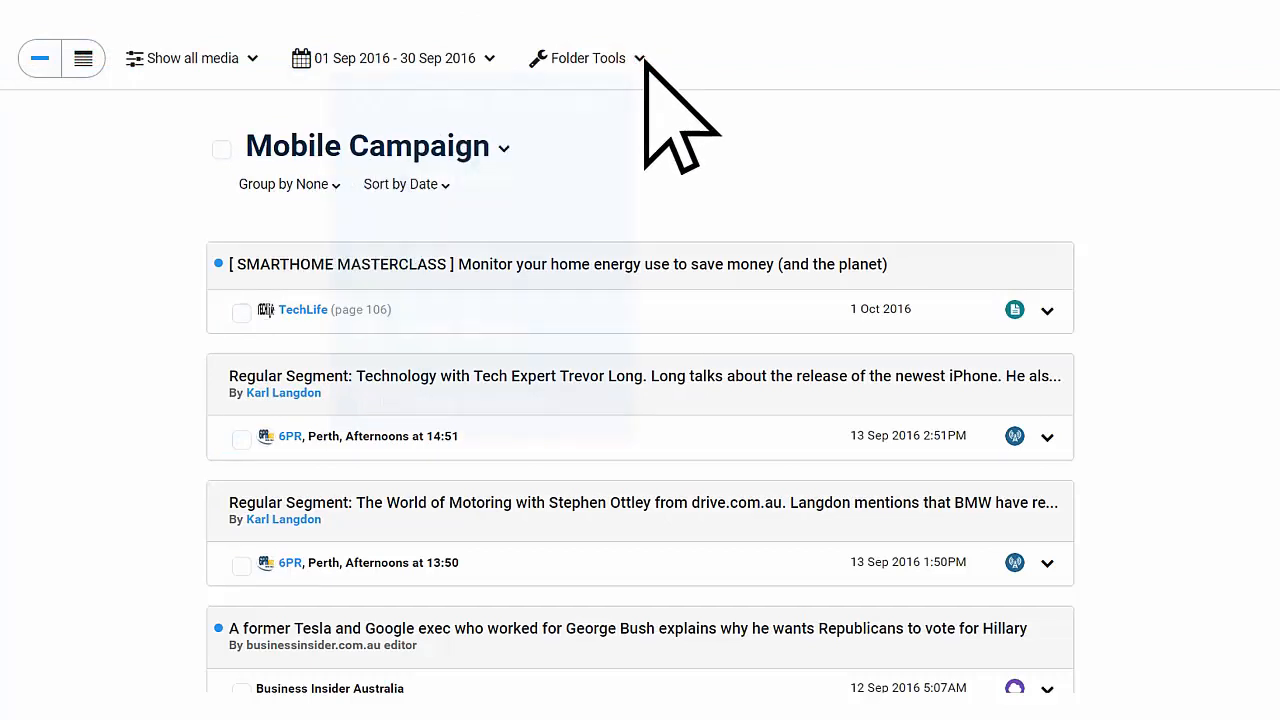
{"action": "left_click", "coordinate": [589, 57]}
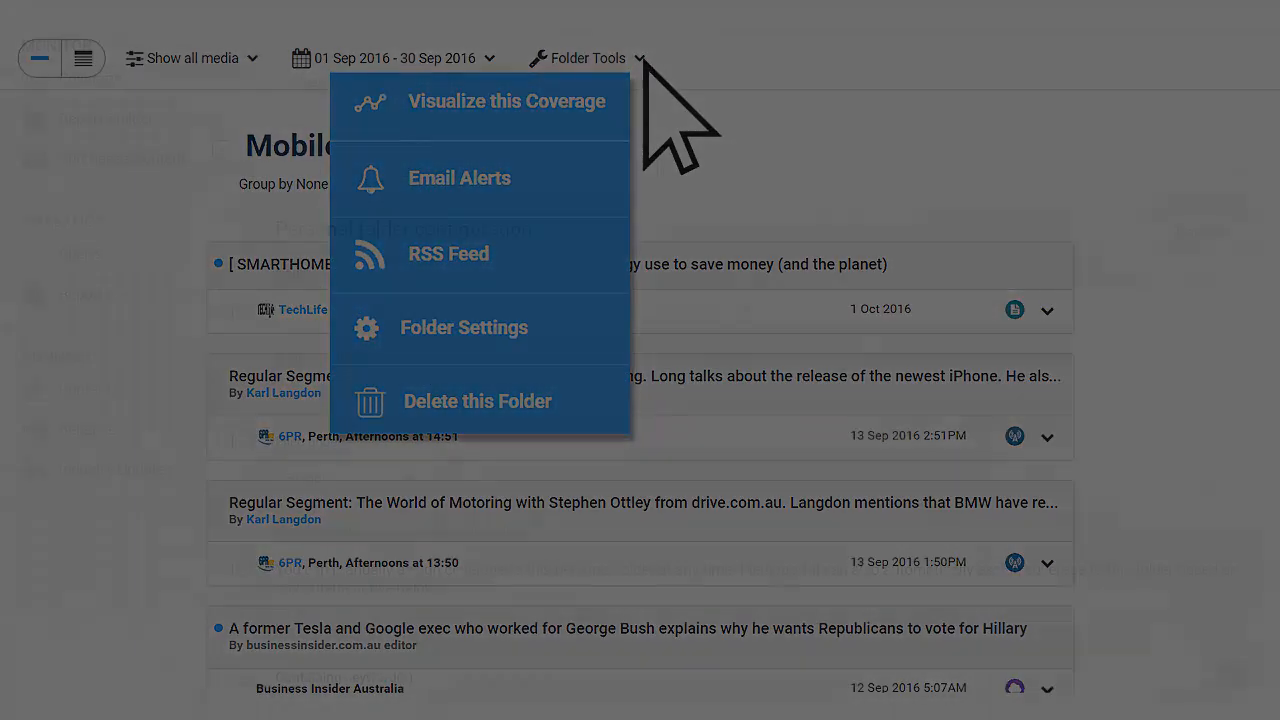
{"action": "left_click", "coordinate": [464, 327]}
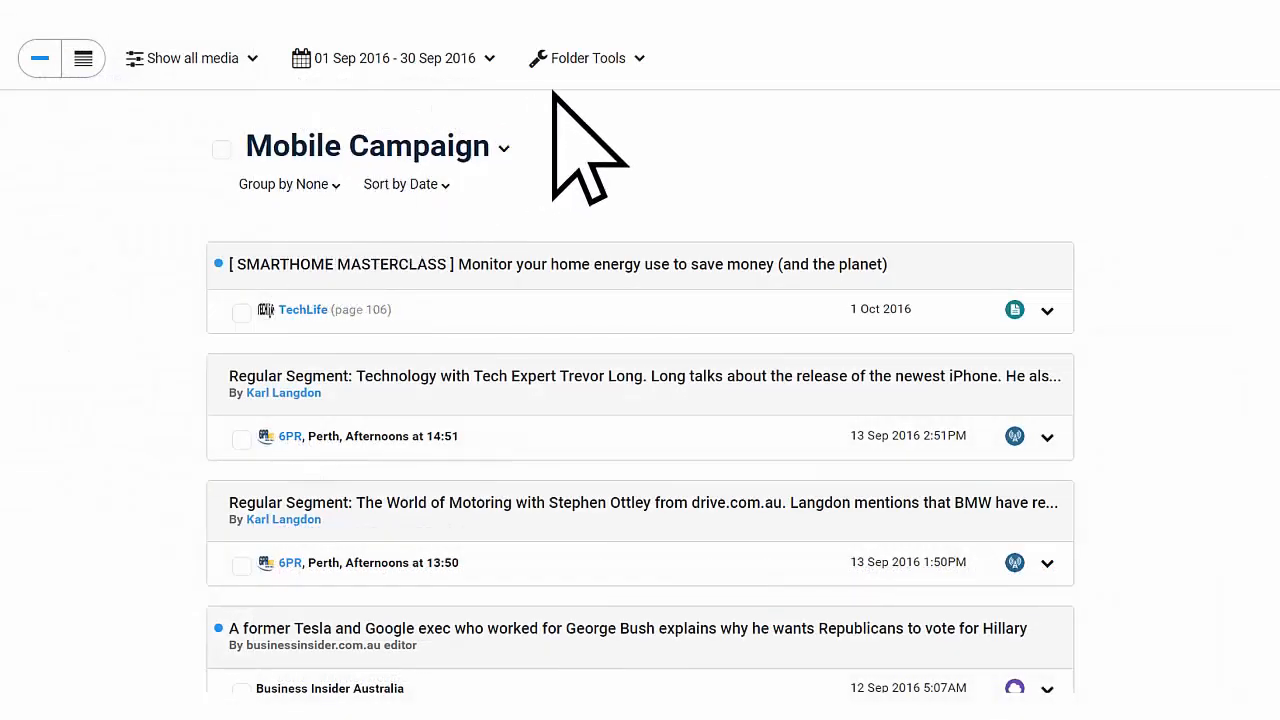
{"action": "left_click", "coordinate": [592, 58]}
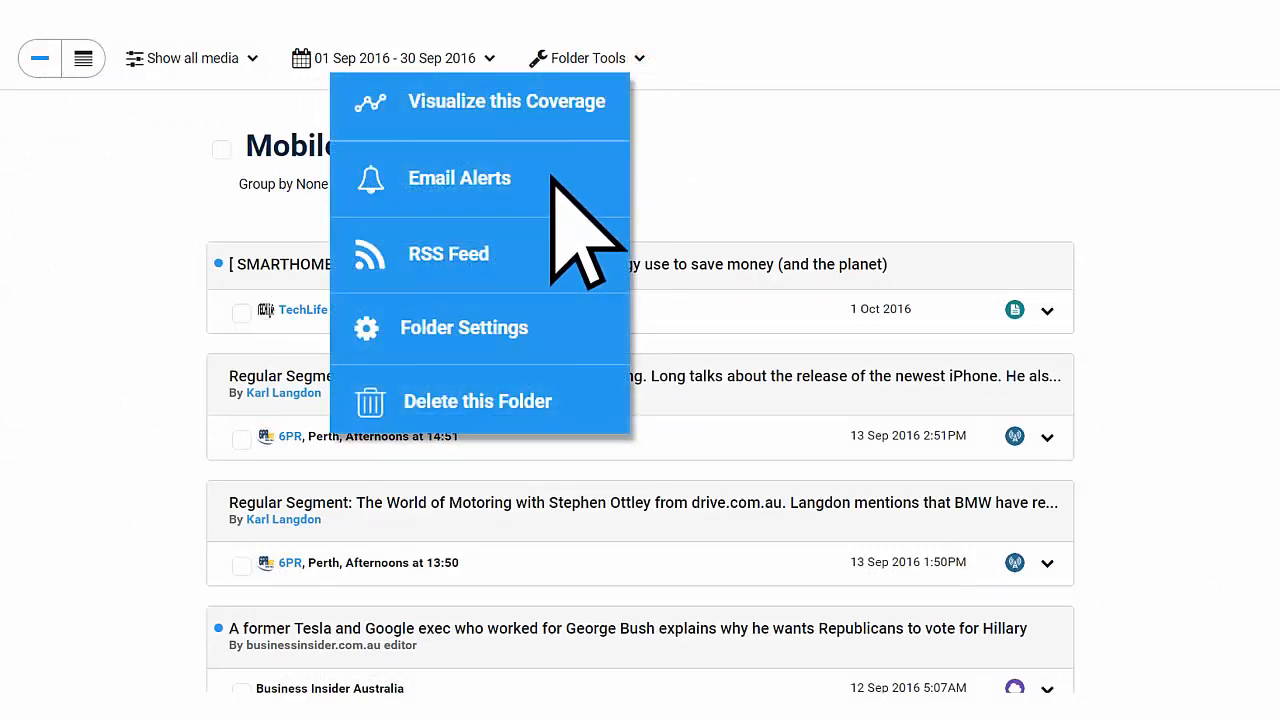
{"action": "left_click", "coordinate": [458, 178]}
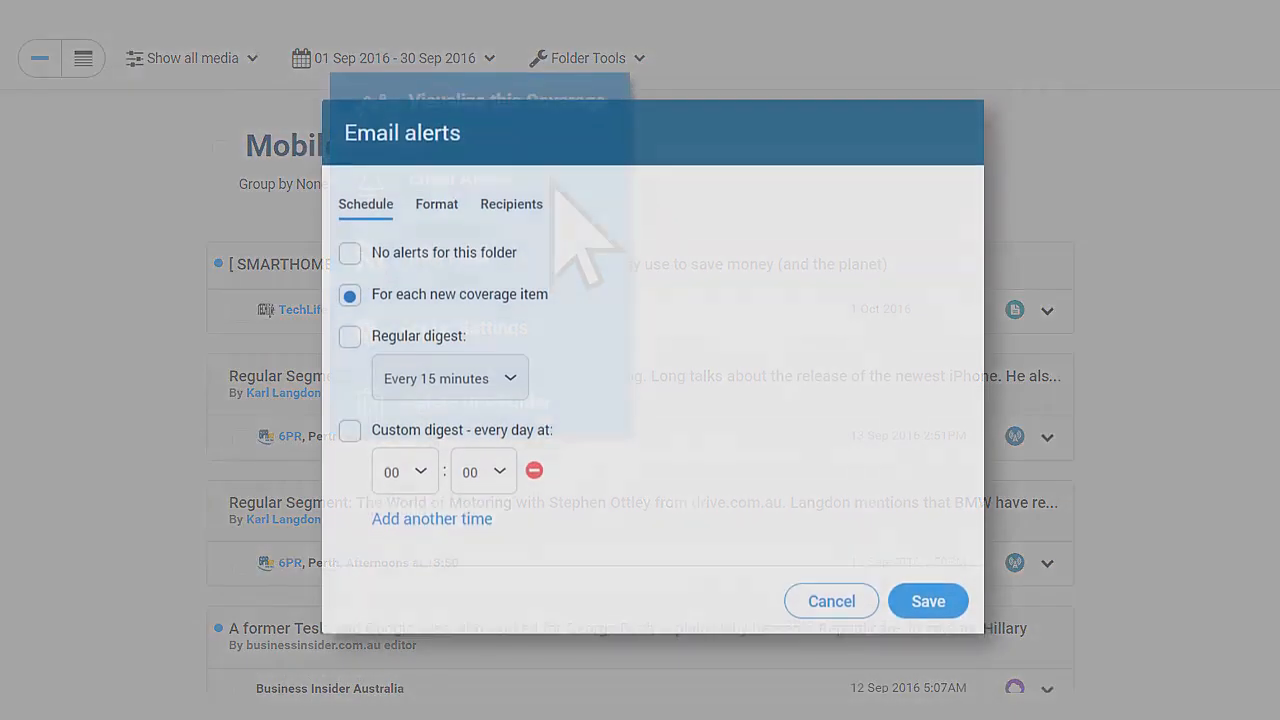